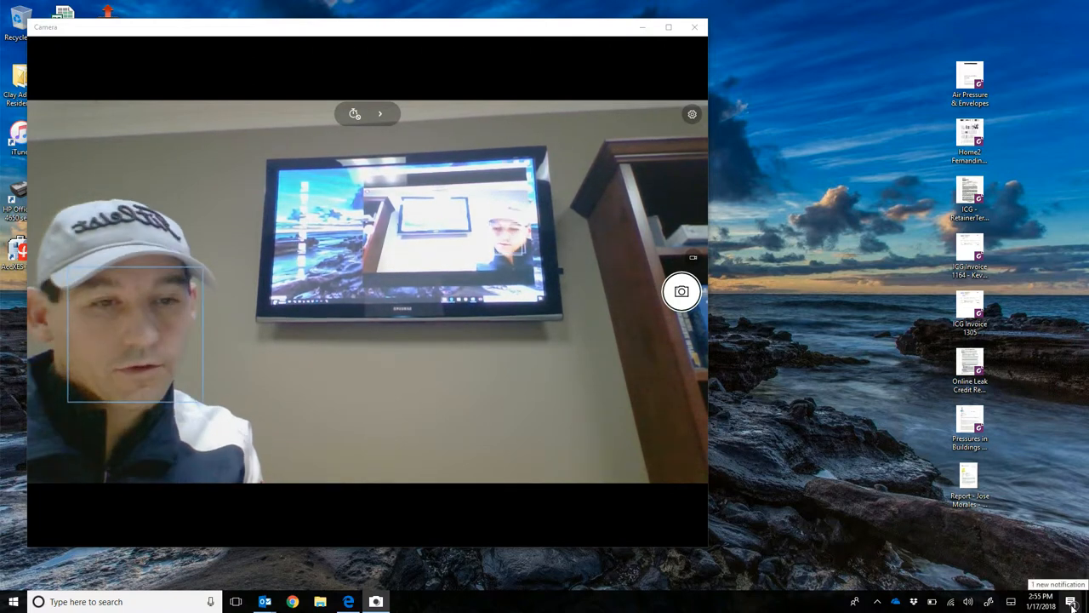
- Open the Action Center from the taskbar notification icon
{"action": "left_click", "coordinate": [1073, 602]}
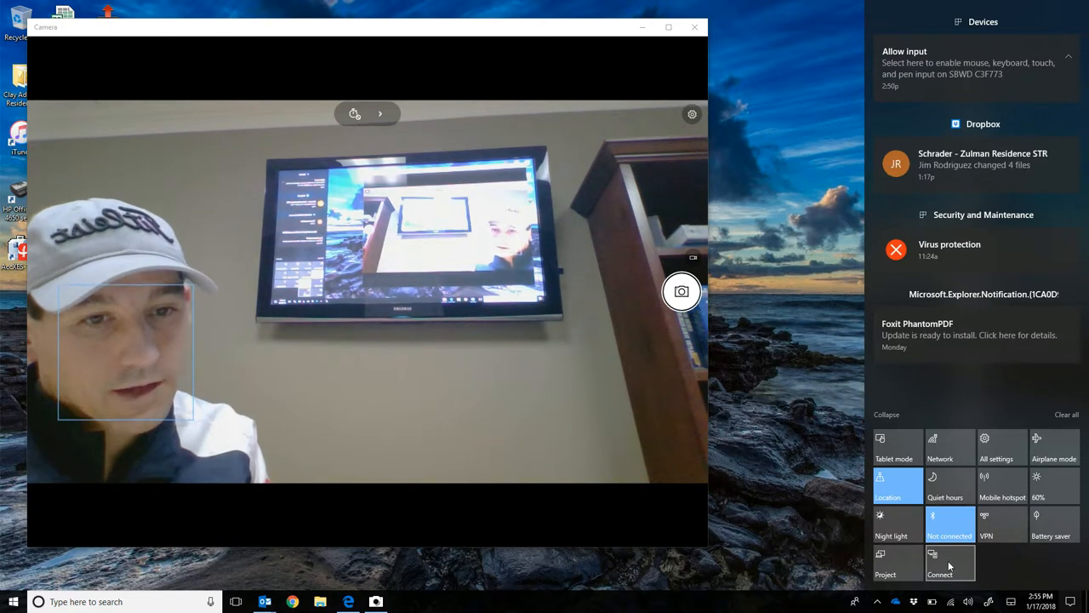
- Open the Connect panel showing SBWD C3F773 connected in duplicate mode
{"action": "left_click", "coordinate": [950, 562]}
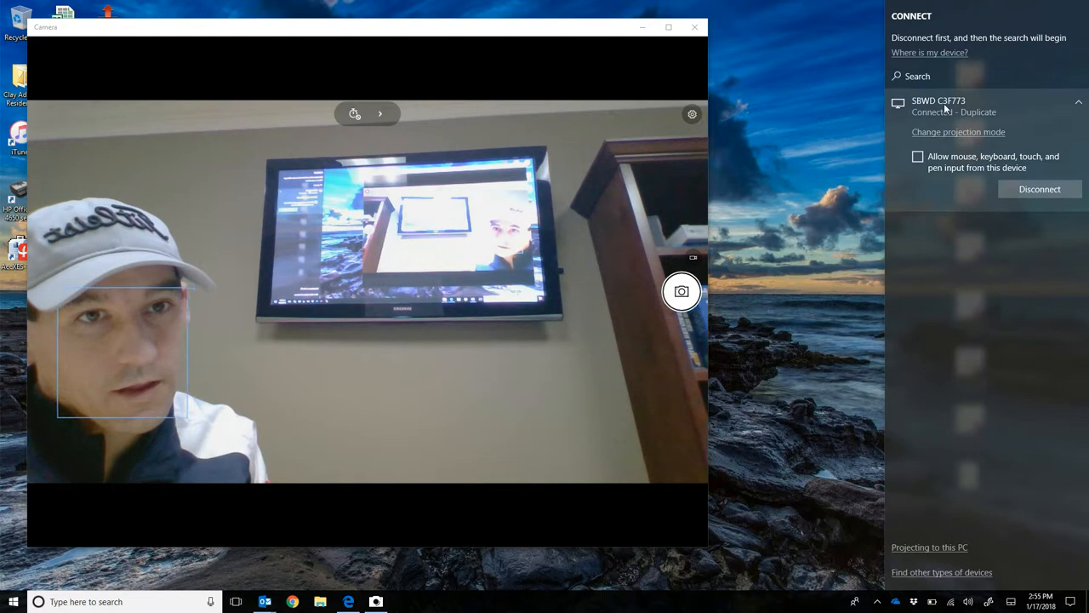
{"action": "mouse_move", "coordinate": [1006, 191]}
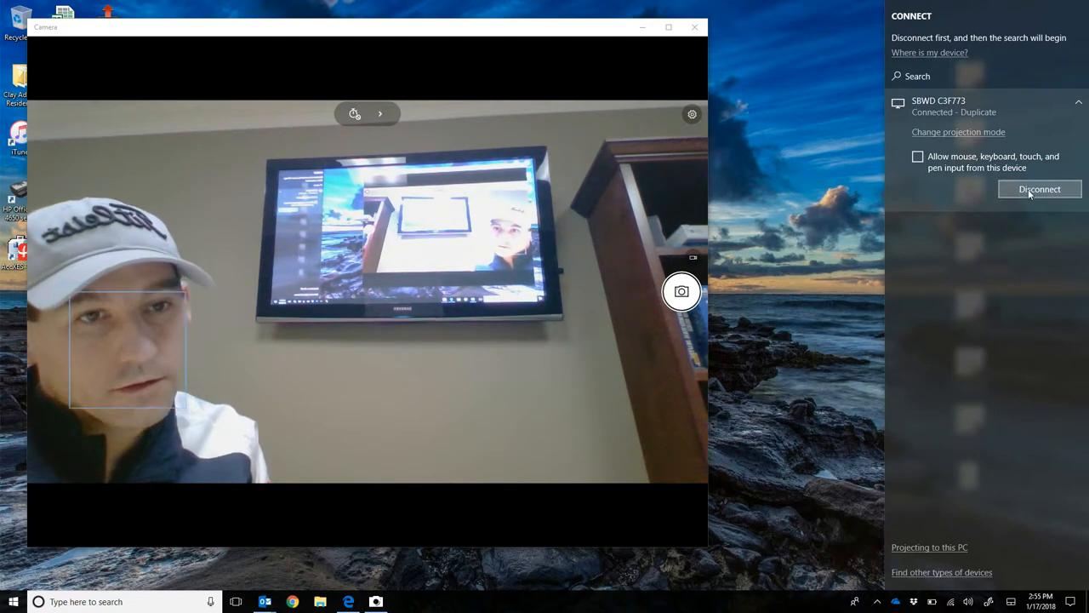
- Disconnect from SBWD C3F773, then select it in the device list to reconnect
{"action": "left_click", "coordinate": [1038, 189]}
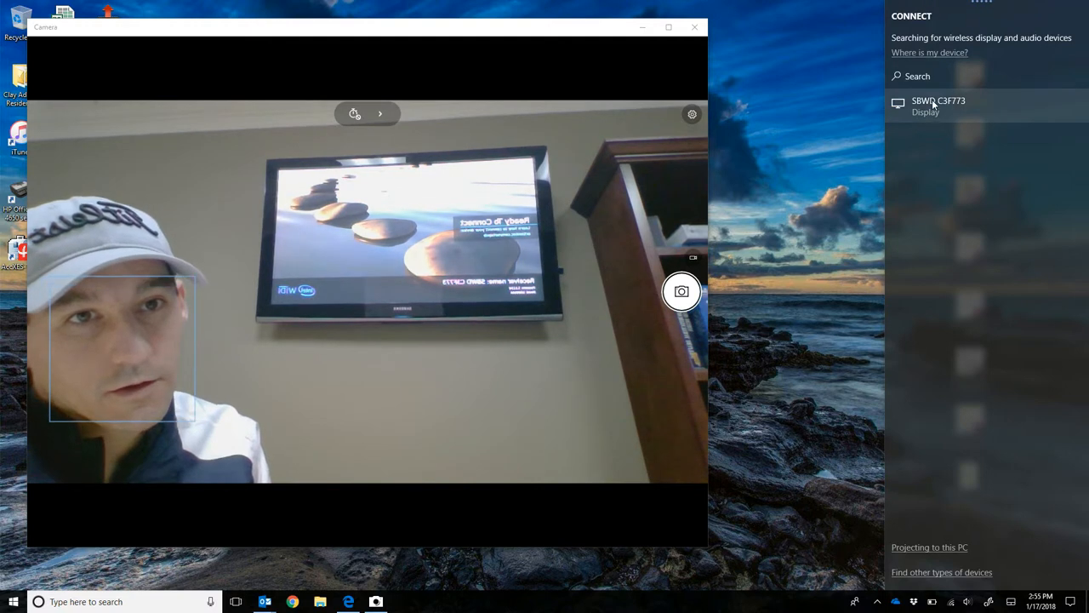
{"action": "left_click", "coordinate": [938, 106]}
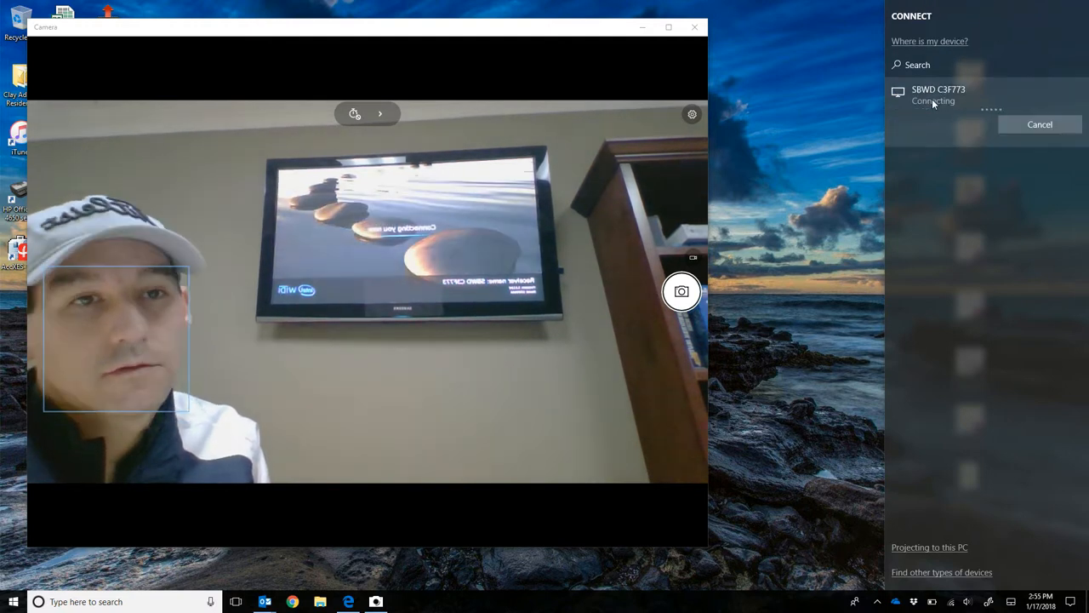